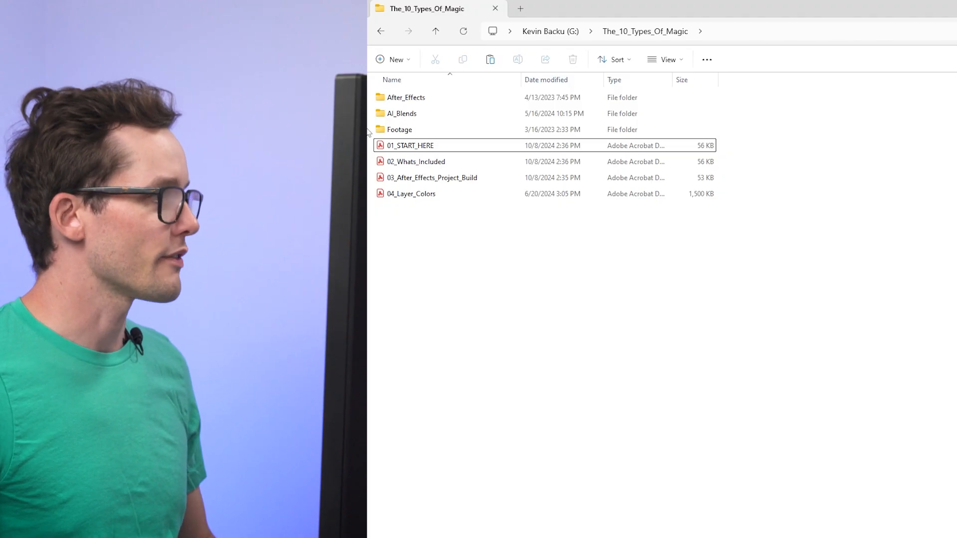
Open the After_Effects folder and select the BACKUP project file
left_click(406, 97)
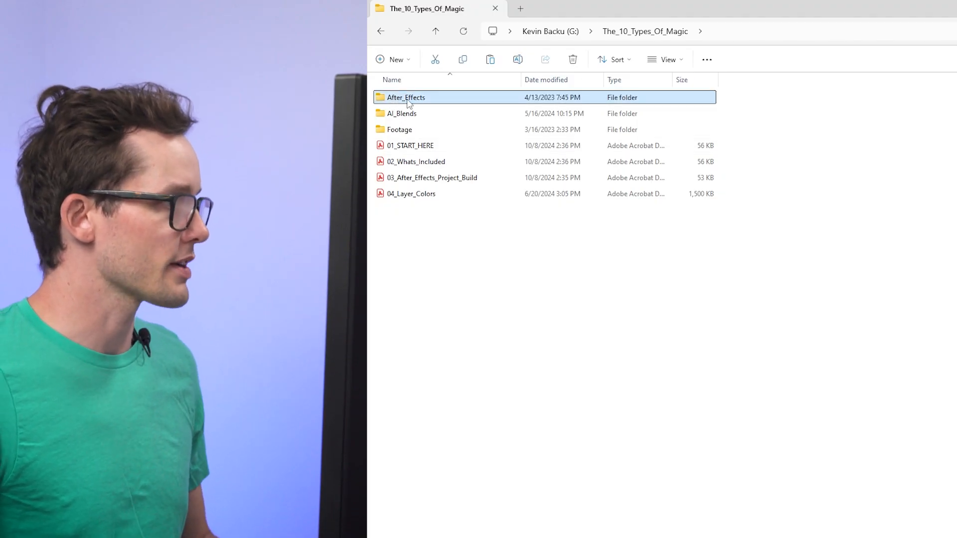
double_click(406, 97)
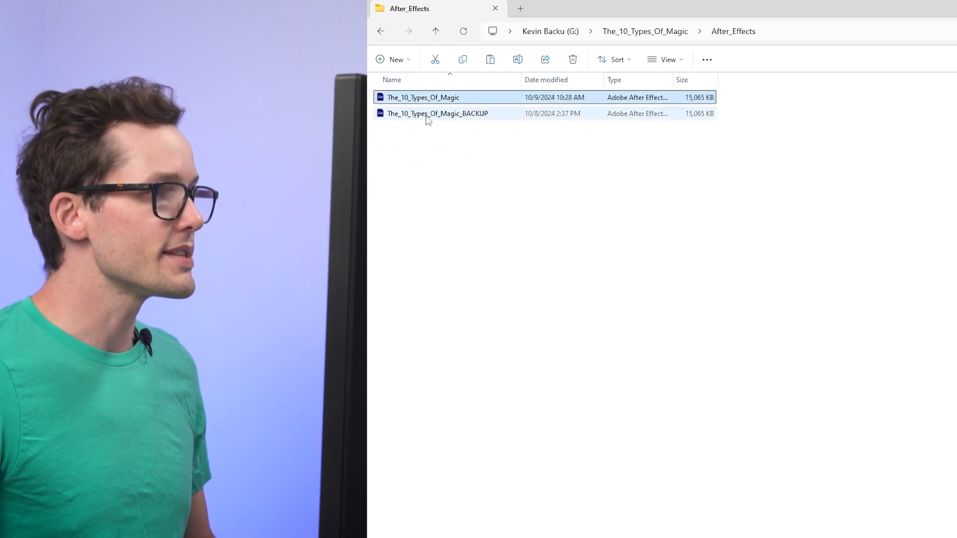
left_click(437, 113)
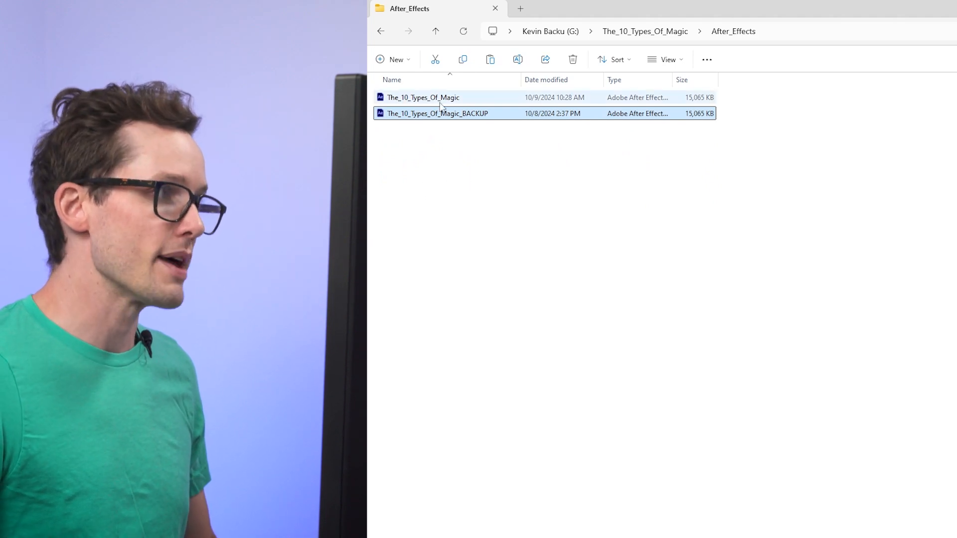
mouse_move(423, 97)
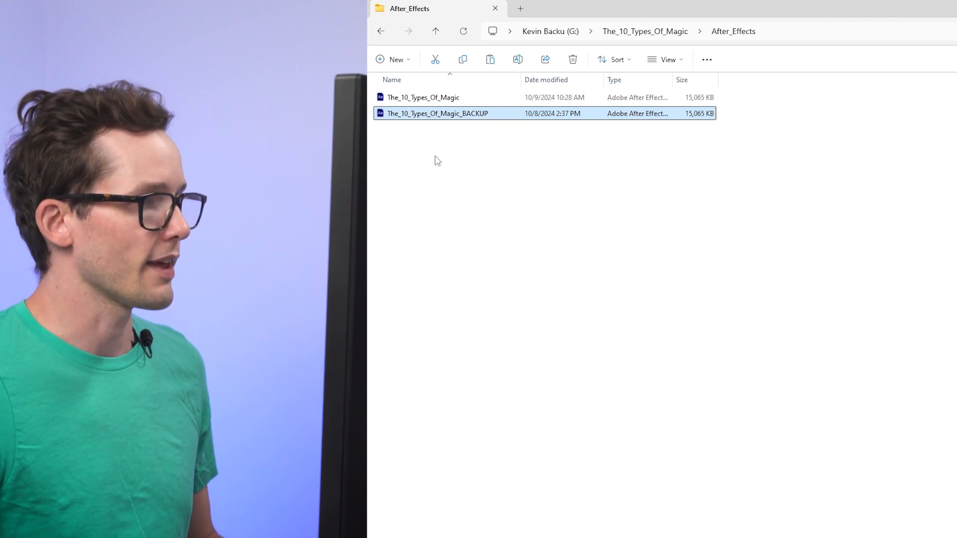
Go back to the project folder and browse the AI_Blends images, including AI_Blend01
left_click(436, 30)
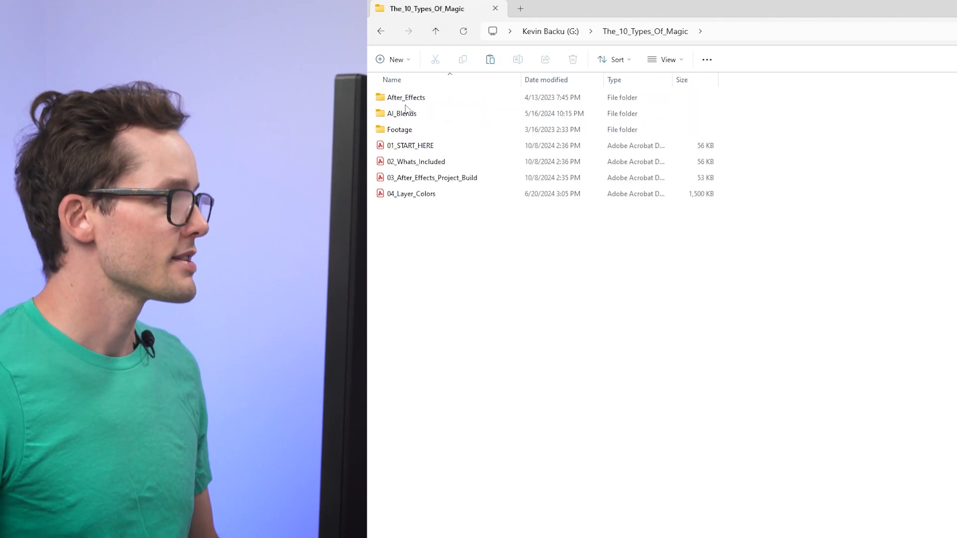
double_click(401, 113)
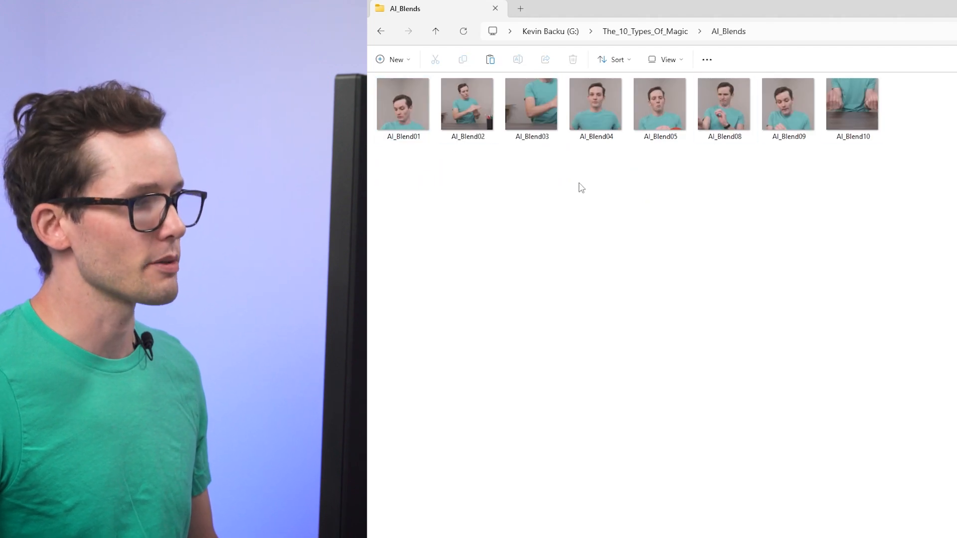
left_click(851, 103)
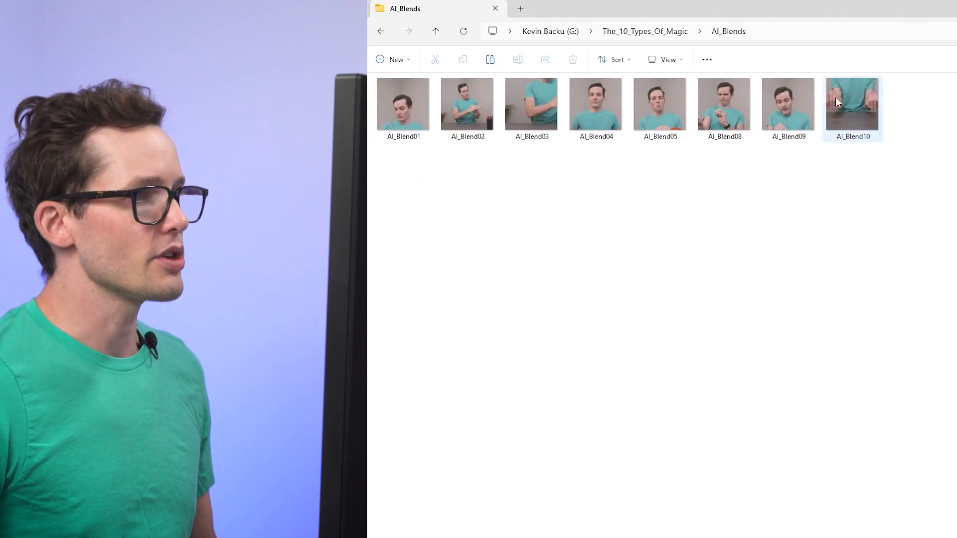
left_click(811, 177)
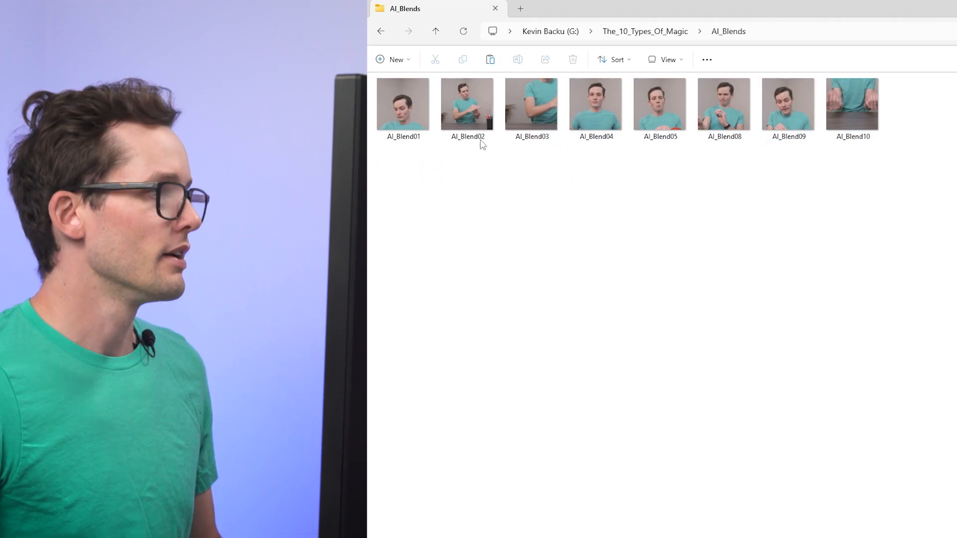
left_click(403, 104)
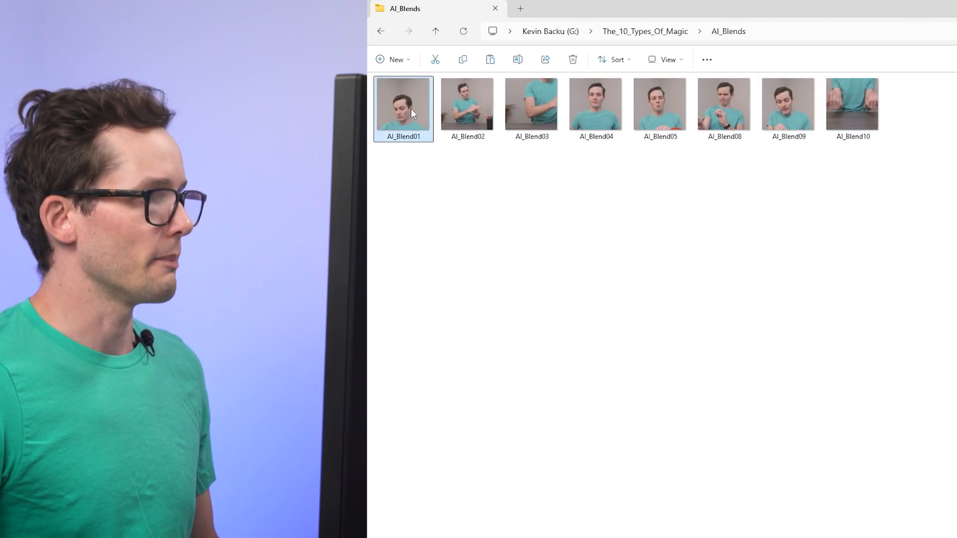
left_click(467, 107)
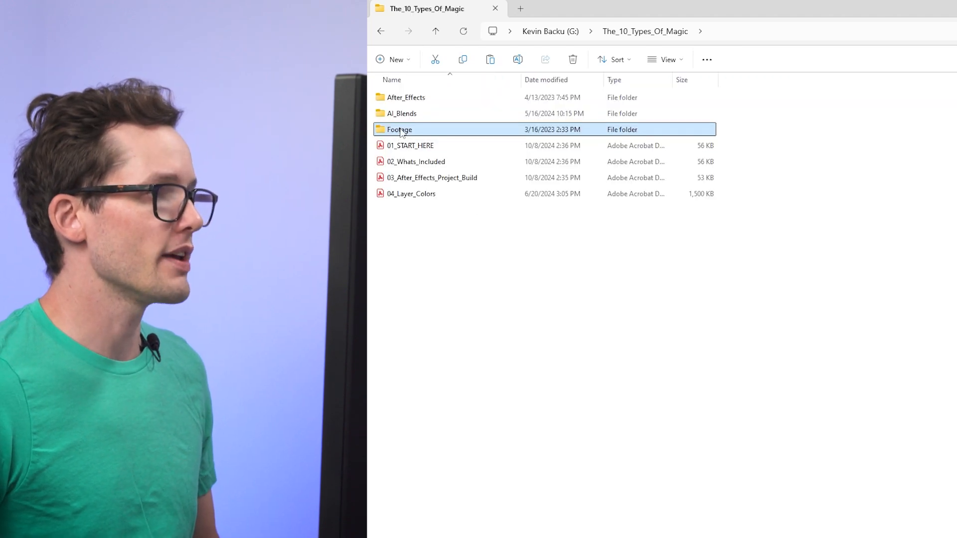
Open Footage and highlight RawFootage, Mug, CleanBackground, BalloonDeflate and 10Magic_Sound
double_click(400, 129)
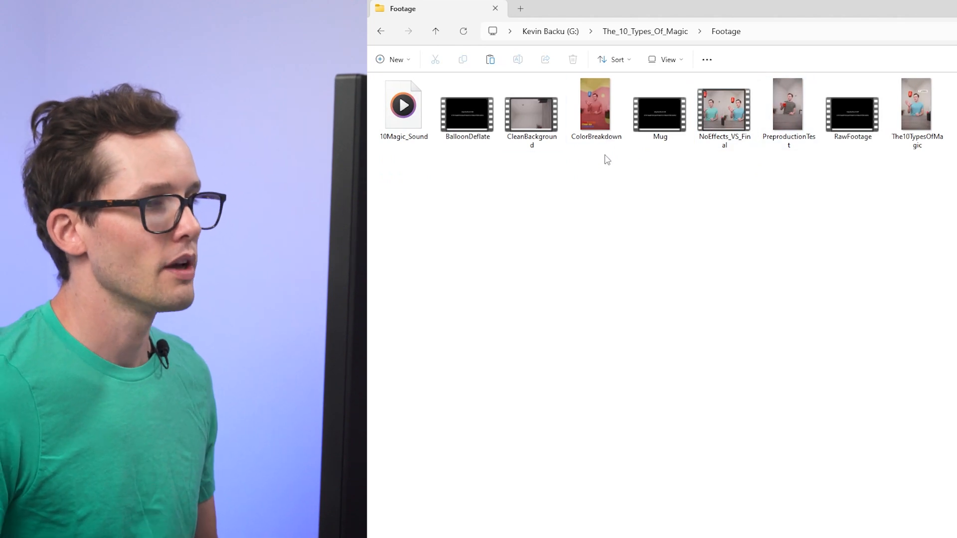
left_click(851, 104)
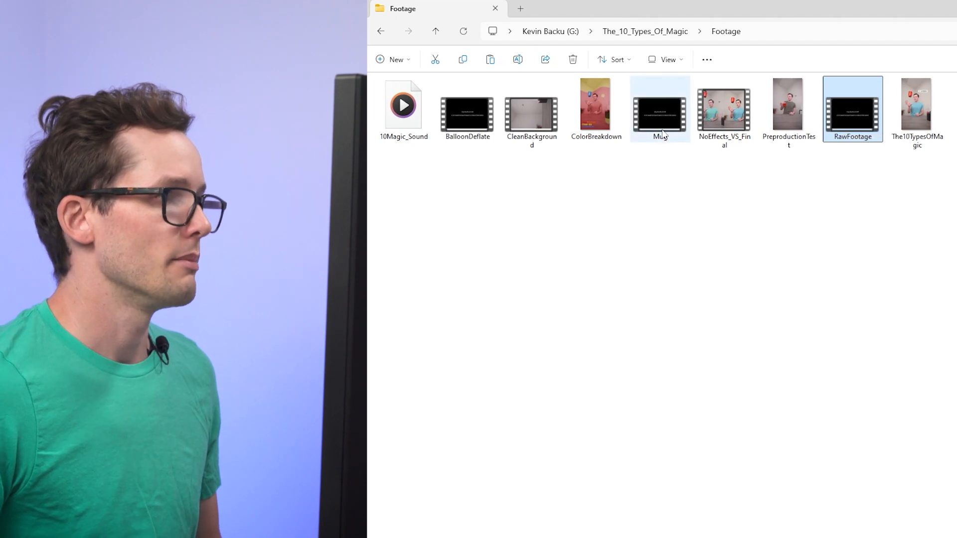
left_click(659, 108)
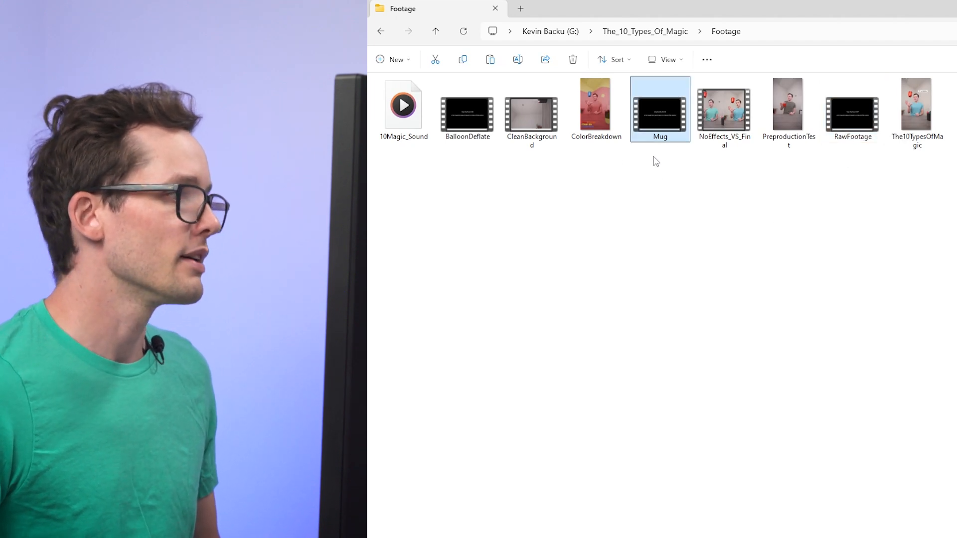
left_click(531, 113)
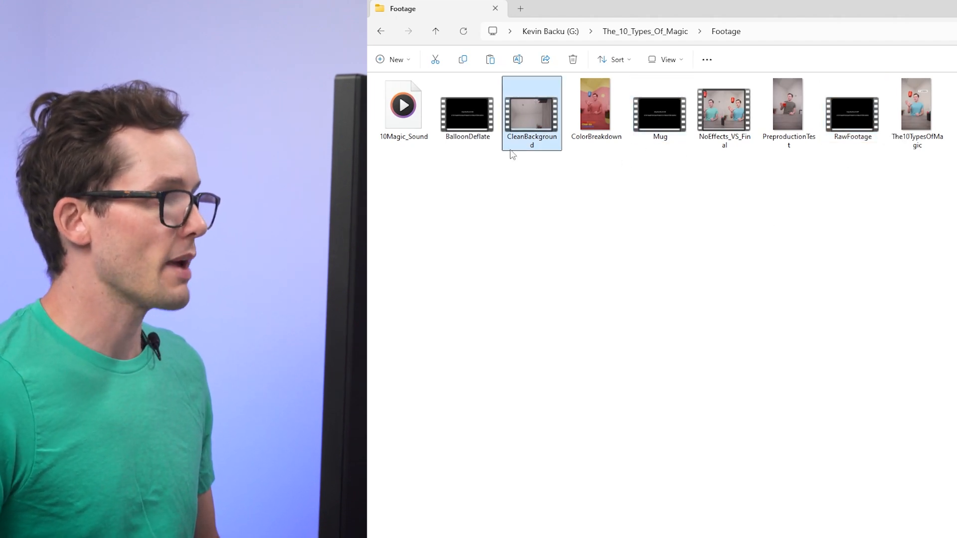
left_click(467, 110)
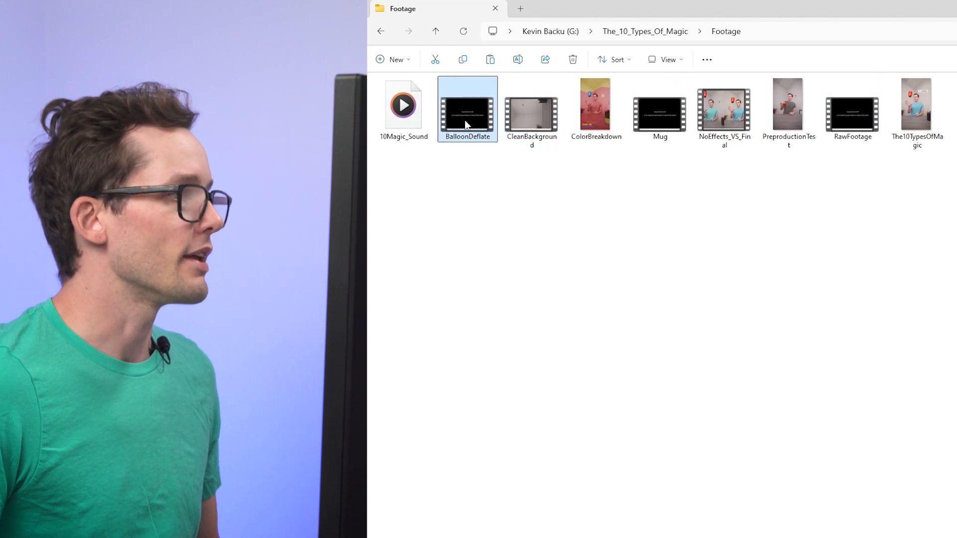
mouse_move(475, 110)
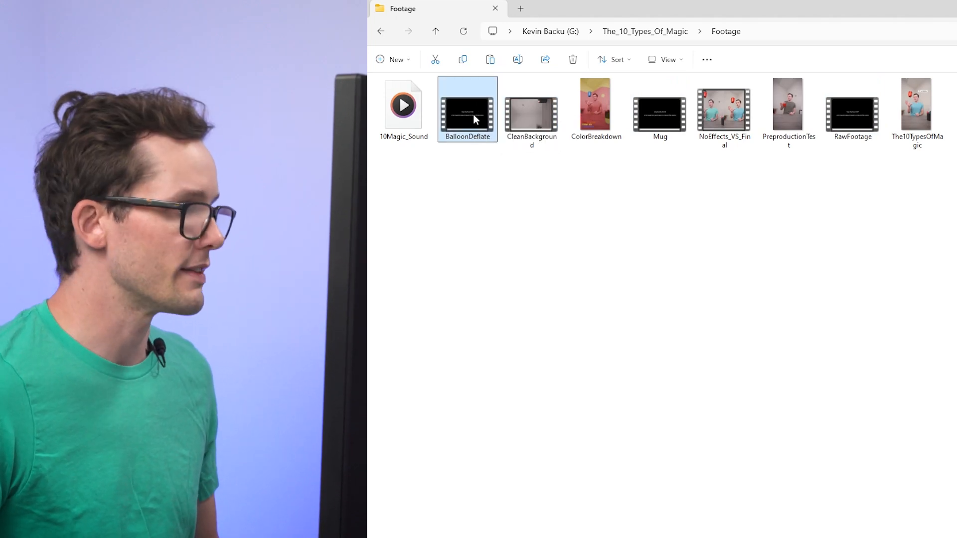
left_click(403, 104)
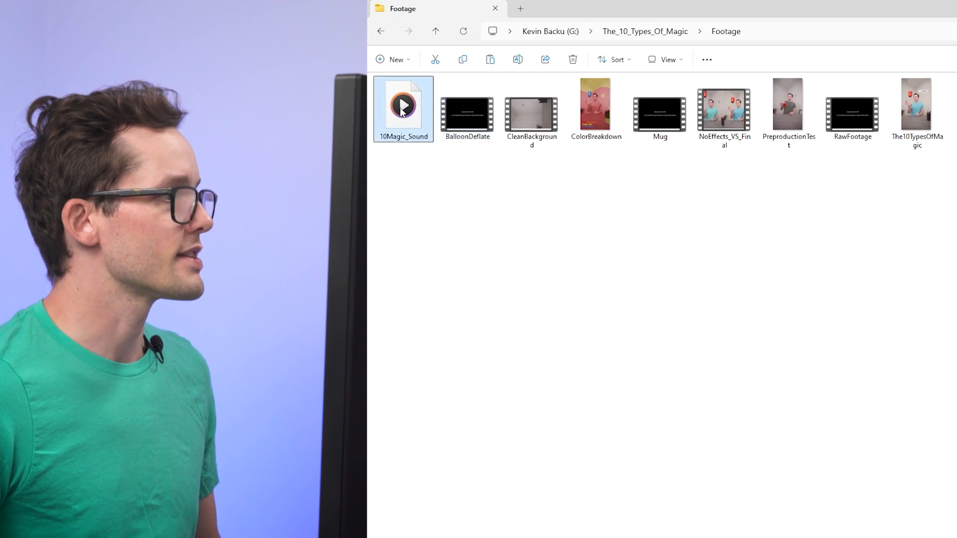
mouse_move(403, 107)
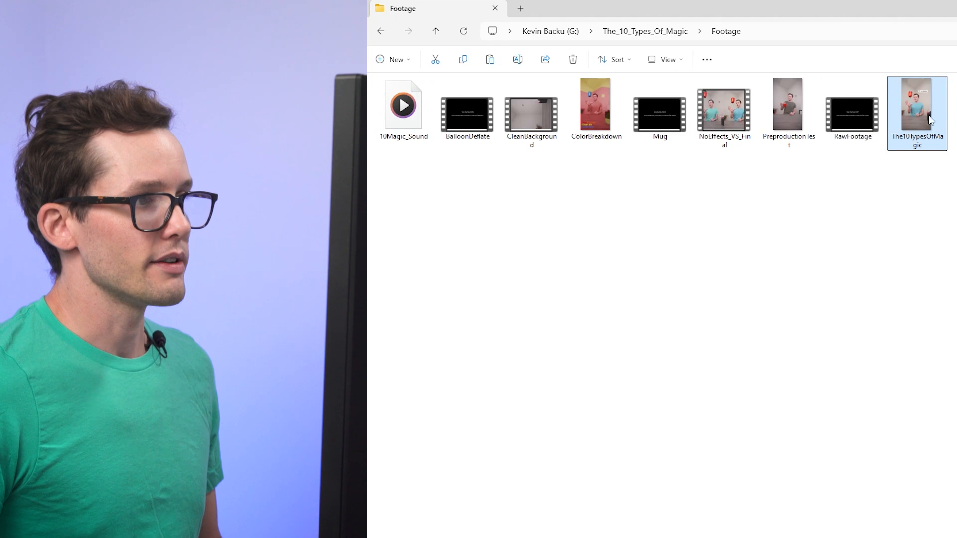
mouse_move(823, 194)
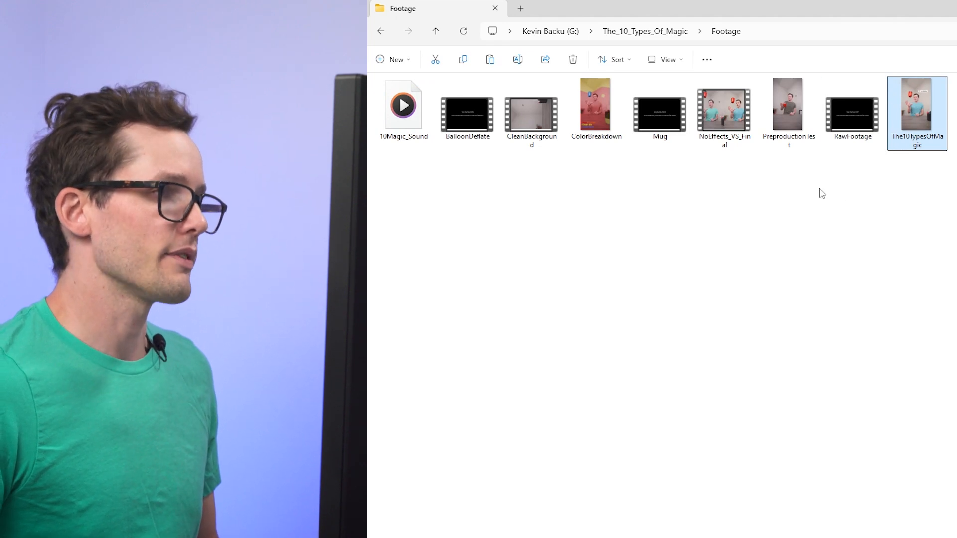
left_click(788, 110)
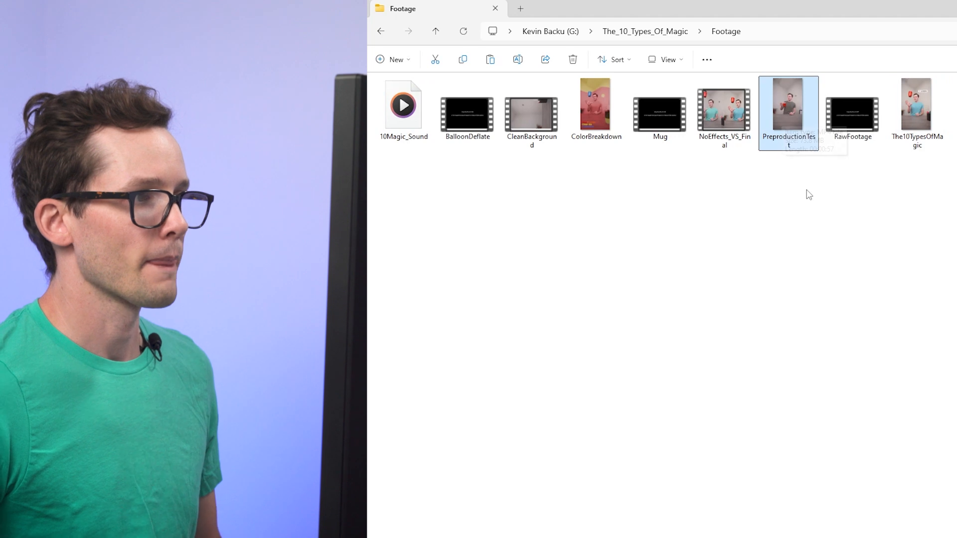
mouse_move(800, 125)
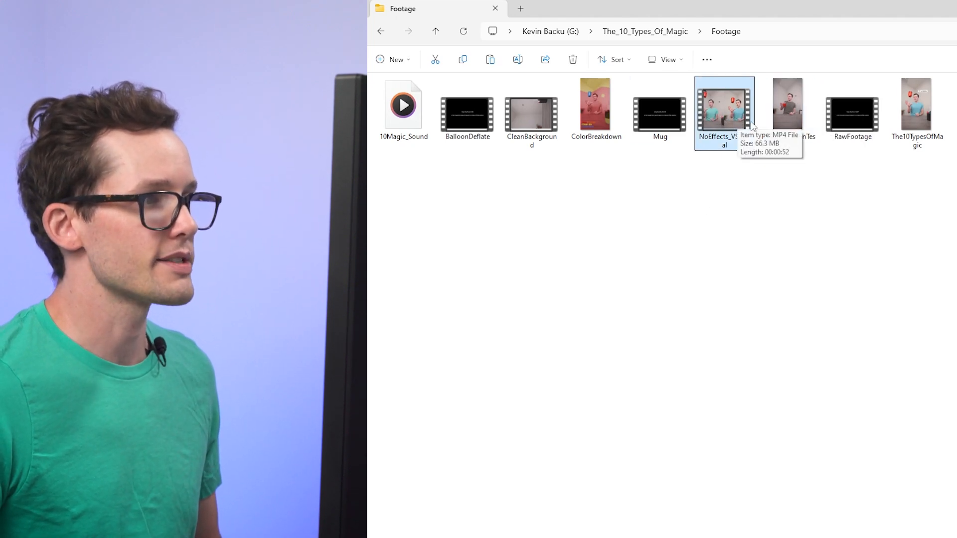
mouse_move(680, 288)
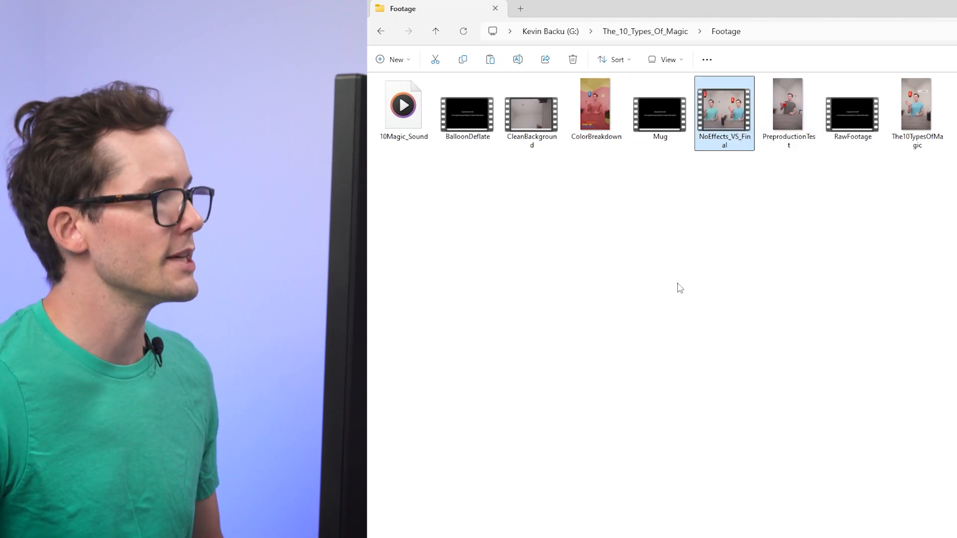
left_click(596, 104)
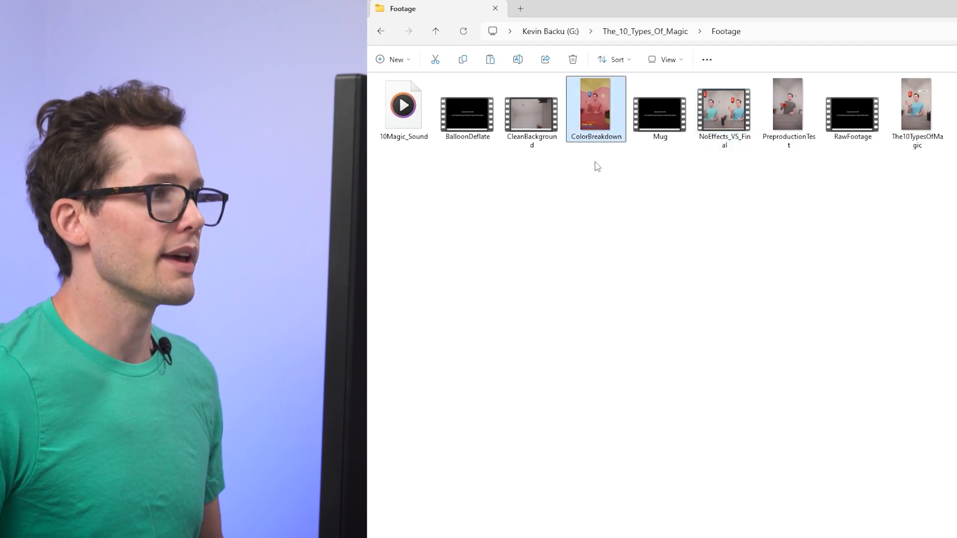
mouse_move(590, 127)
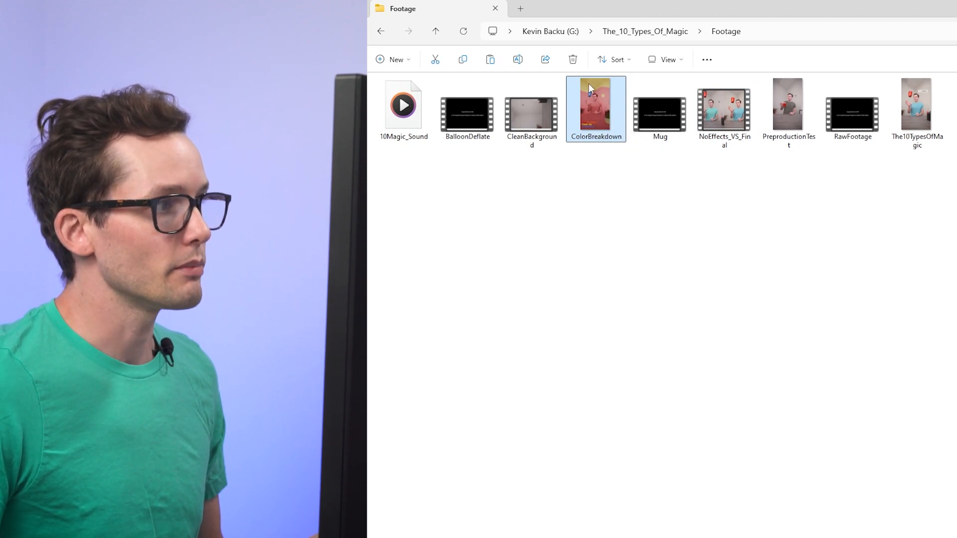
mouse_move(644, 194)
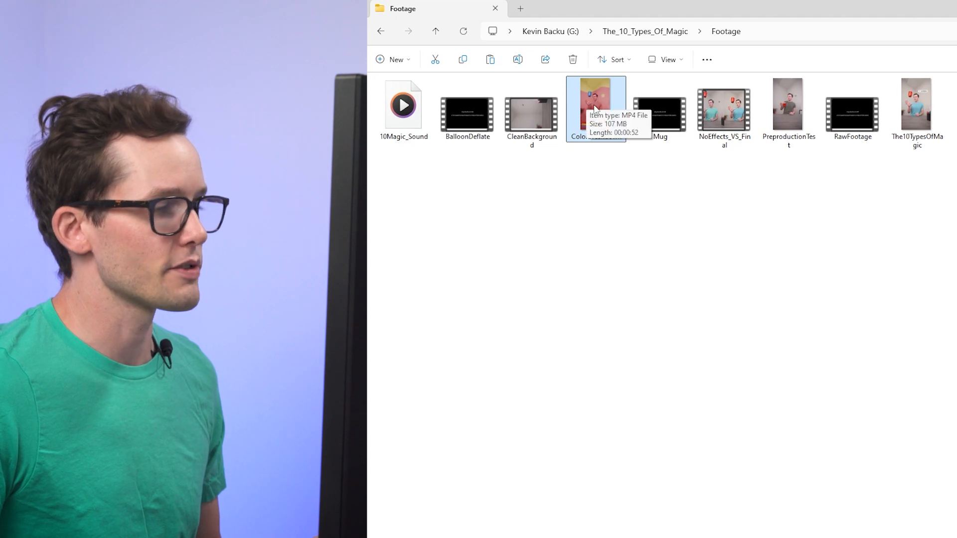
mouse_move(618, 181)
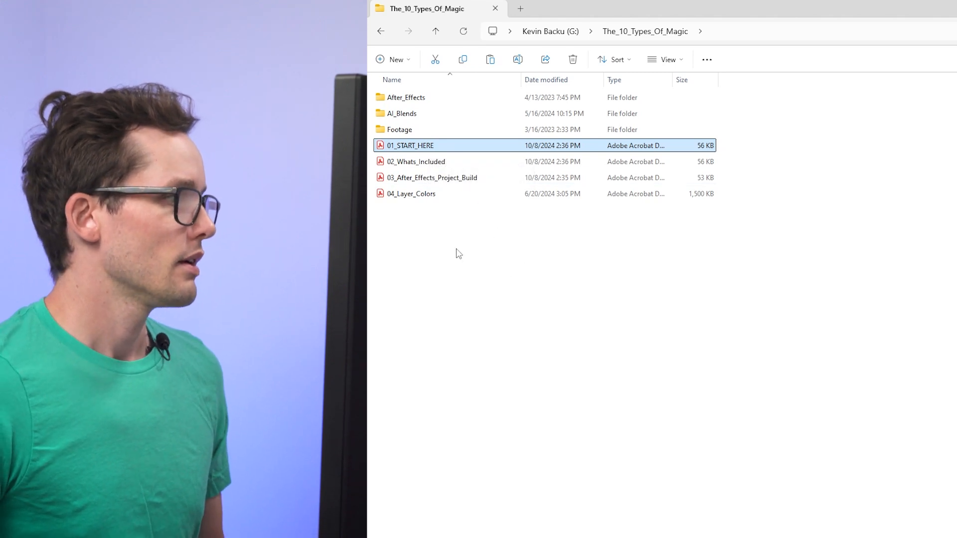
Highlight the 02_Whats_Included, 03_After_Effects_Project_Build and 04_Layer_Colors PDF guides in turn
left_click(416, 161)
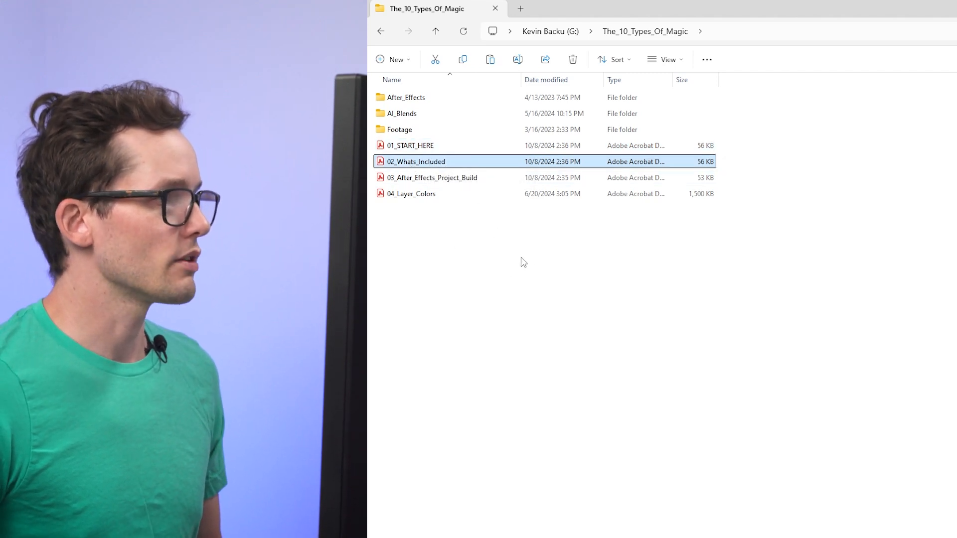
mouse_move(449, 244)
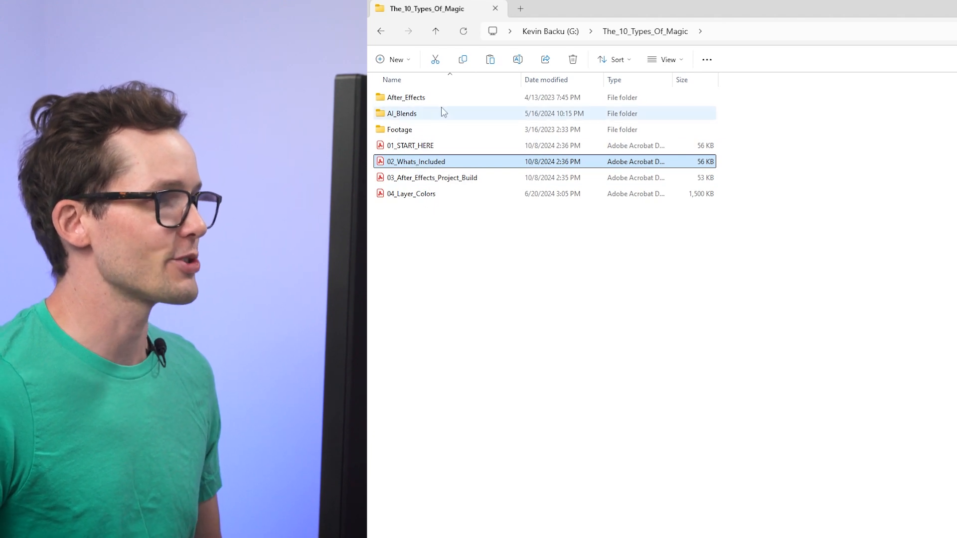
mouse_move(433, 150)
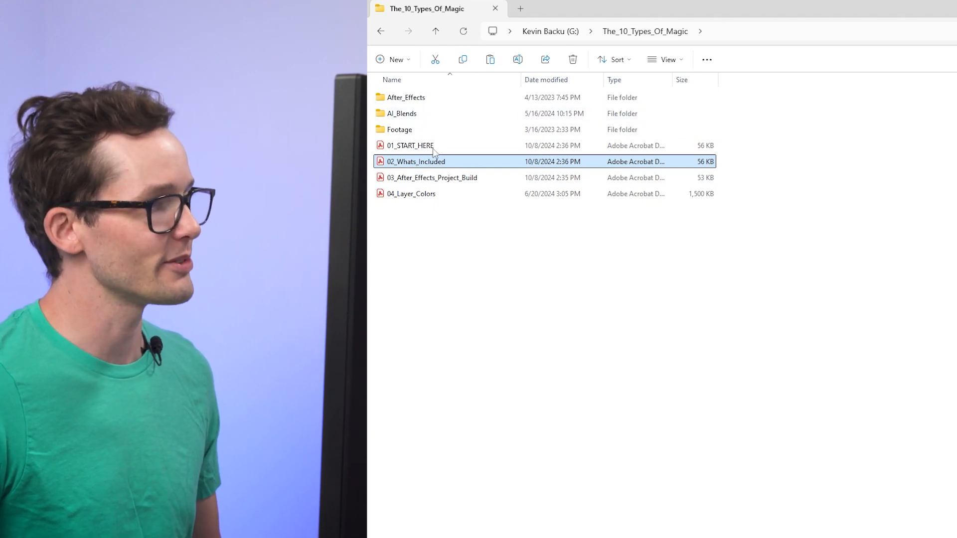
left_click(431, 177)
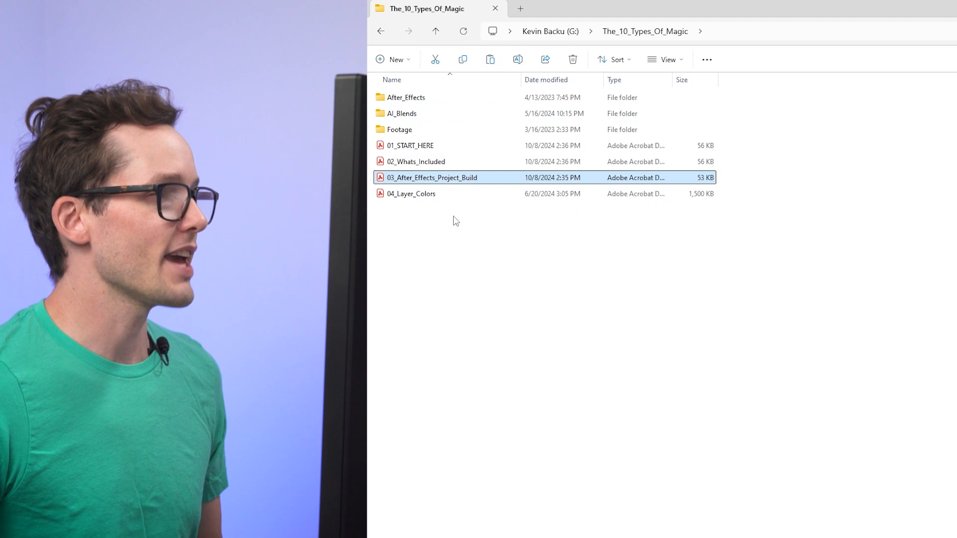
mouse_move(431, 181)
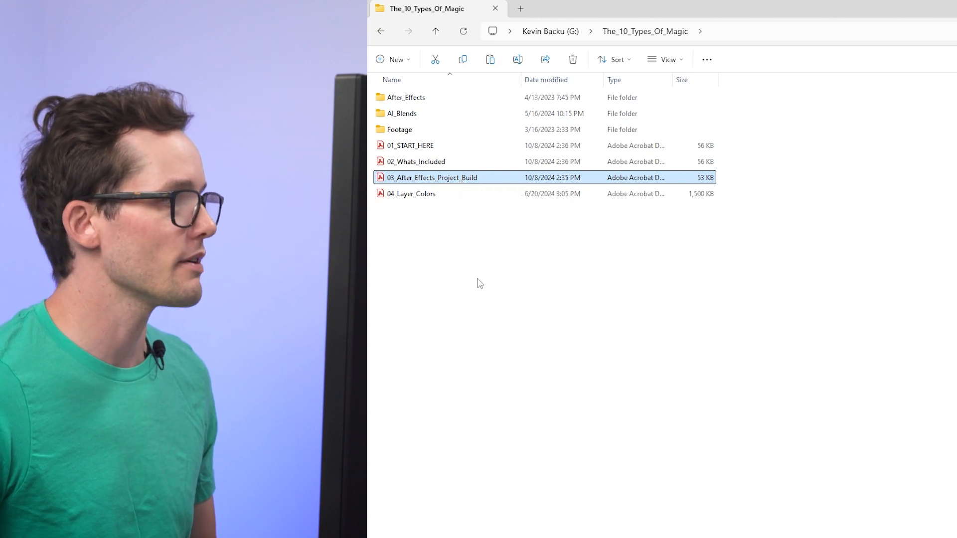
left_click(412, 193)
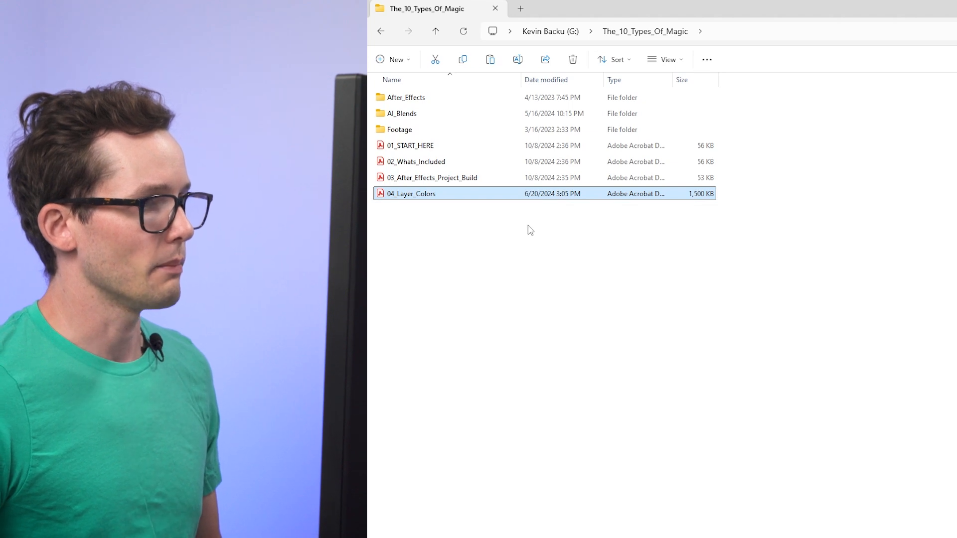
mouse_move(419, 209)
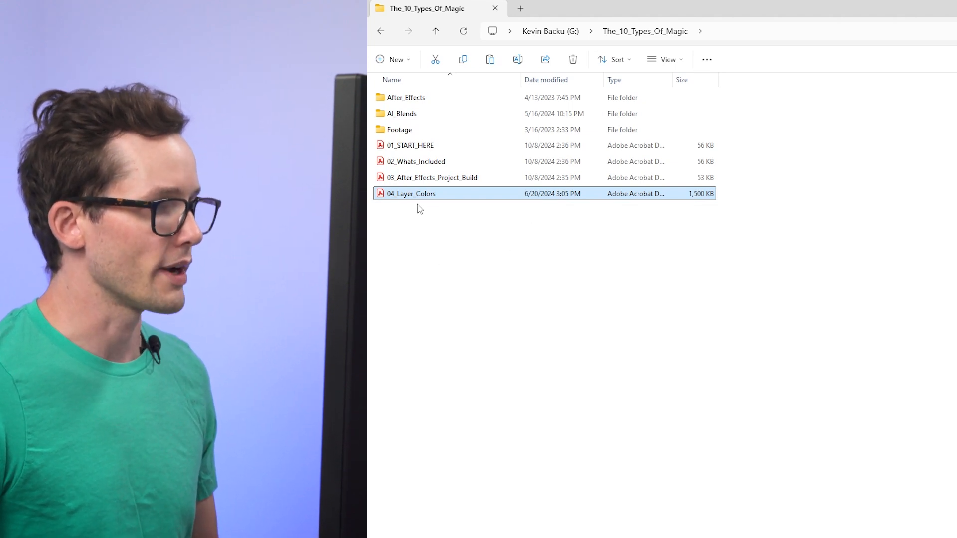
mouse_move(454, 277)
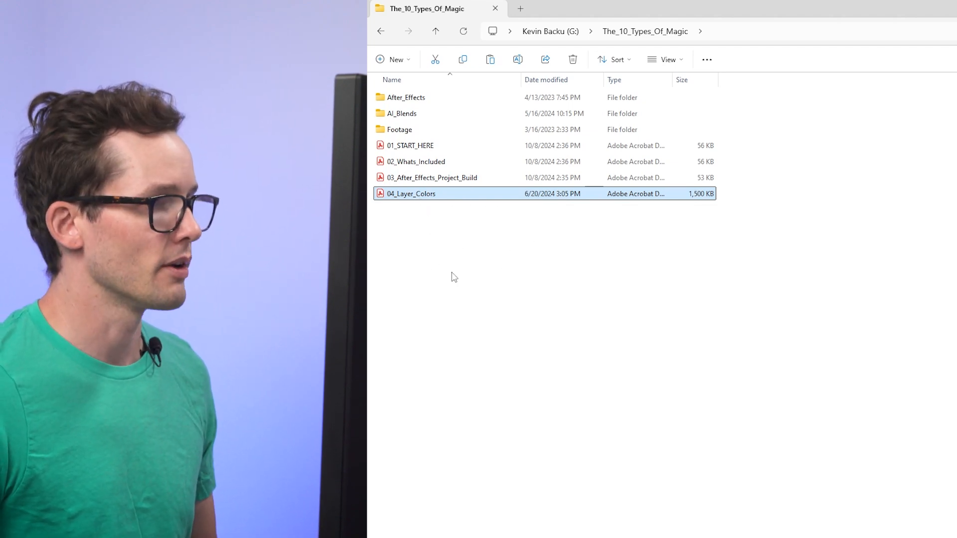
mouse_move(438, 312)
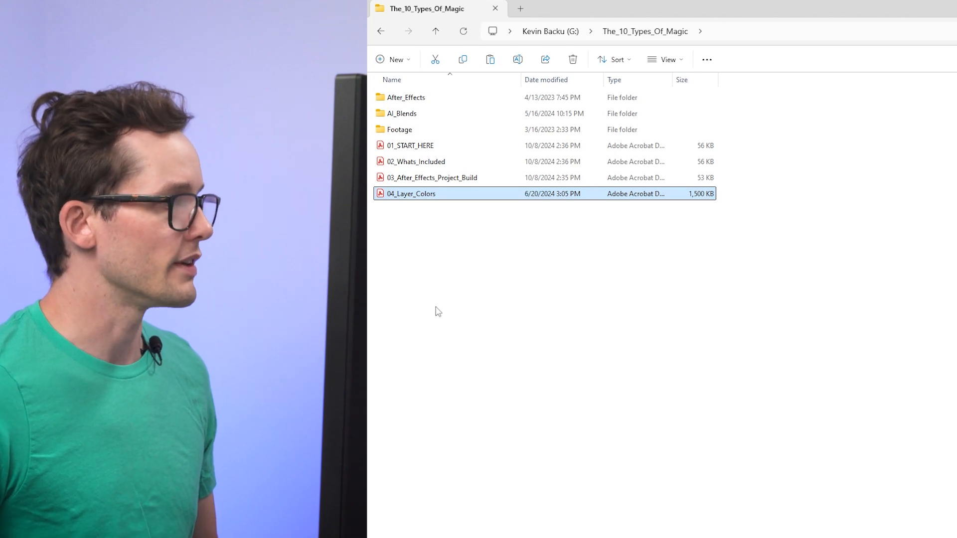